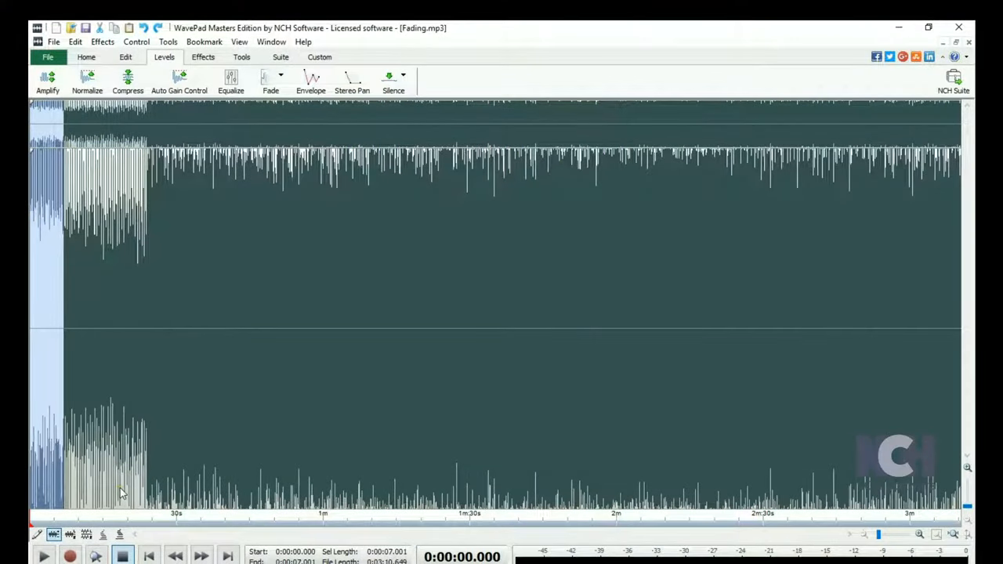
{"action": "mouse_move", "coordinate": [373, 557]}
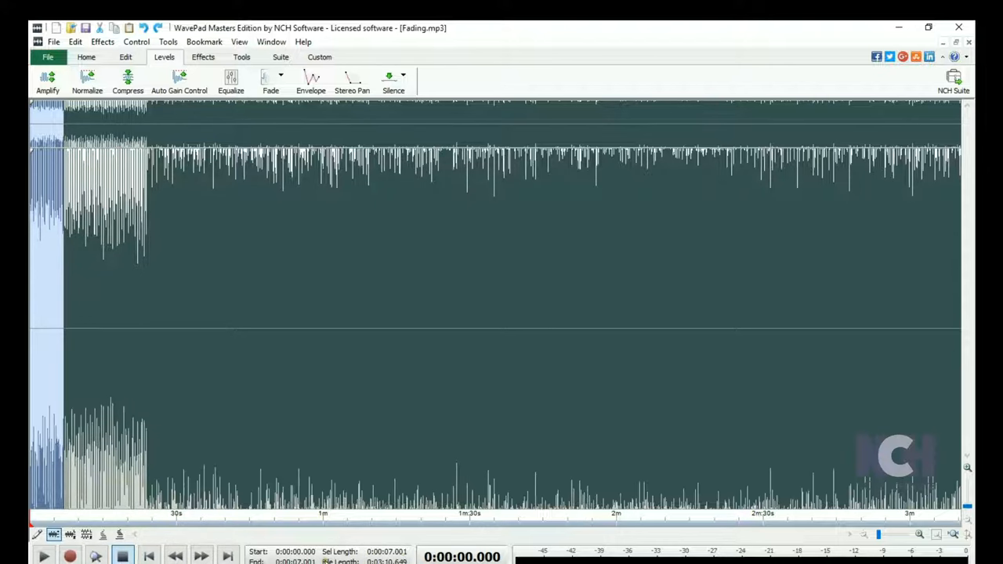
- Apply a fade-in so the selected opening of Fading.mp3 rises from silence
{"action": "left_click", "coordinate": [44, 557]}
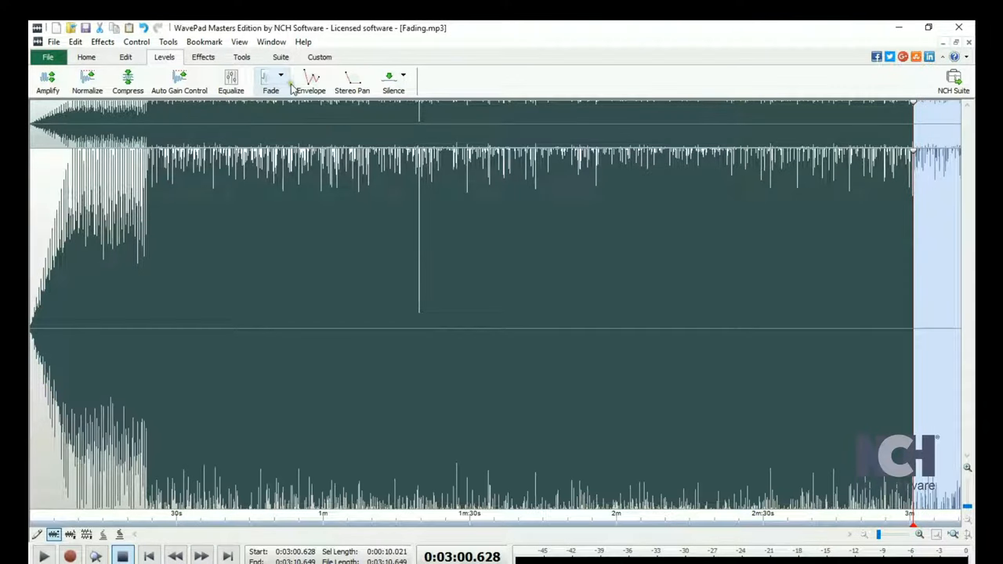
- Apply a Fade Out from the Levels toolbar so the selected ending tapers to silence
{"action": "left_click", "coordinate": [269, 81]}
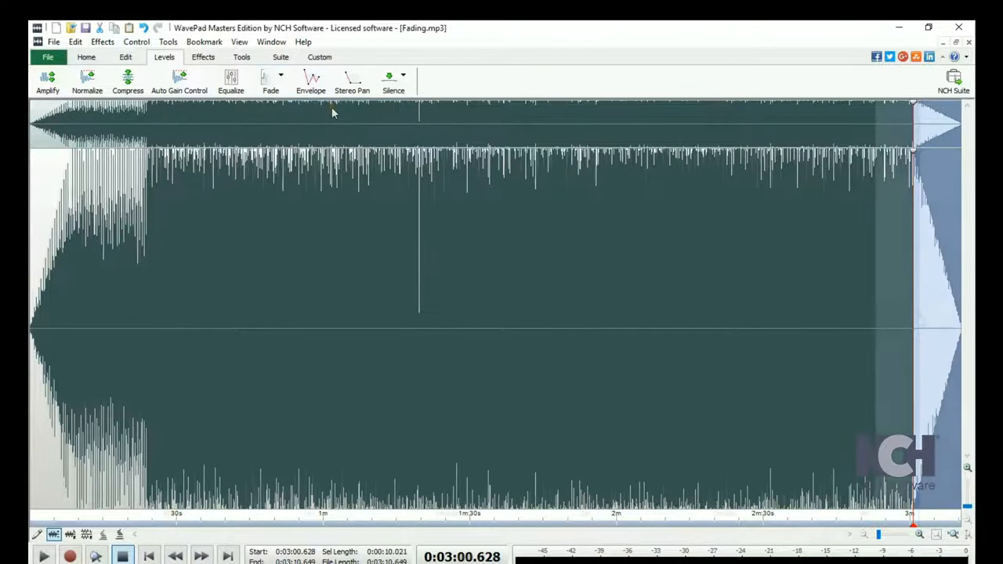
{"action": "left_click", "coordinate": [279, 75]}
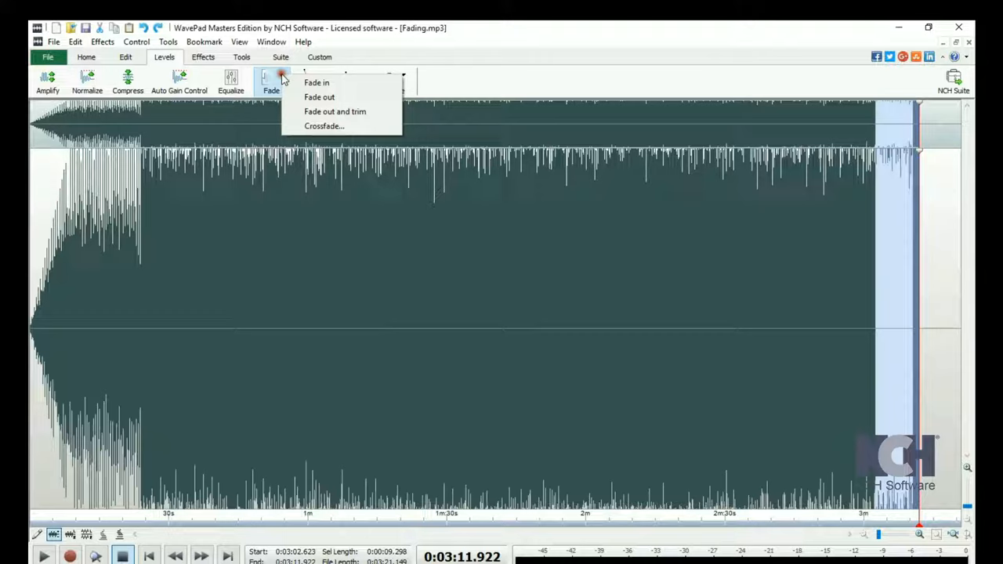
{"action": "mouse_move", "coordinate": [319, 97]}
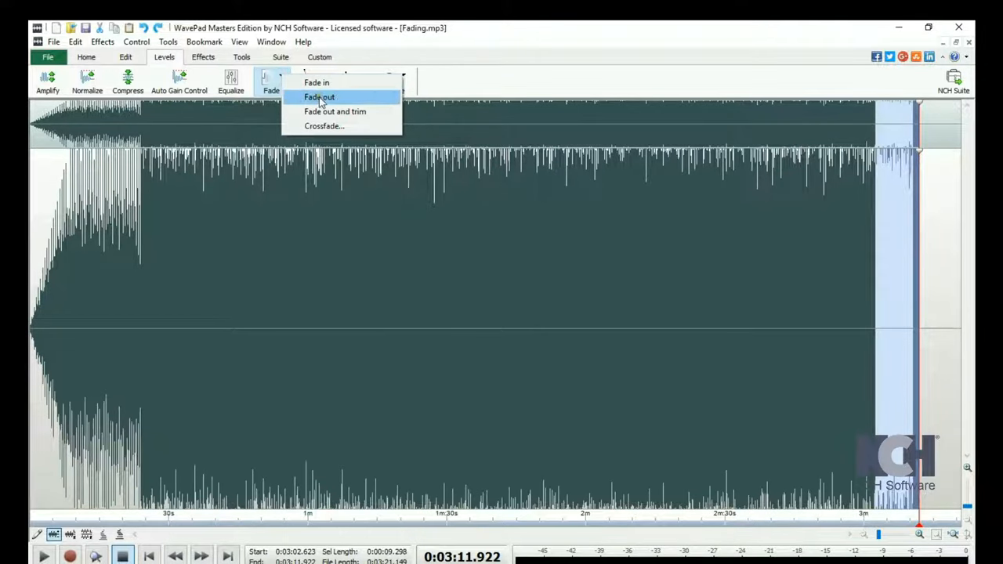
{"action": "left_click", "coordinate": [320, 97]}
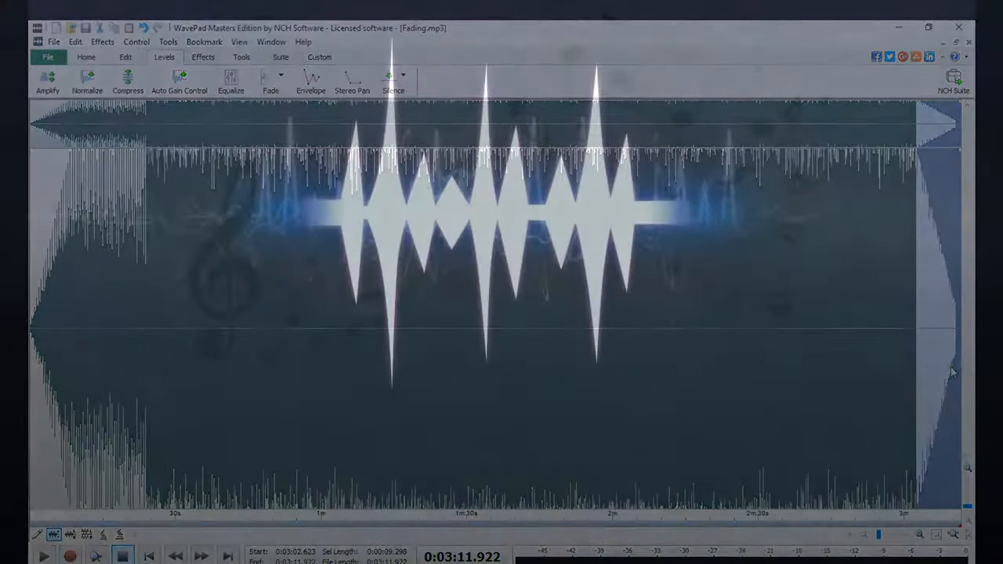